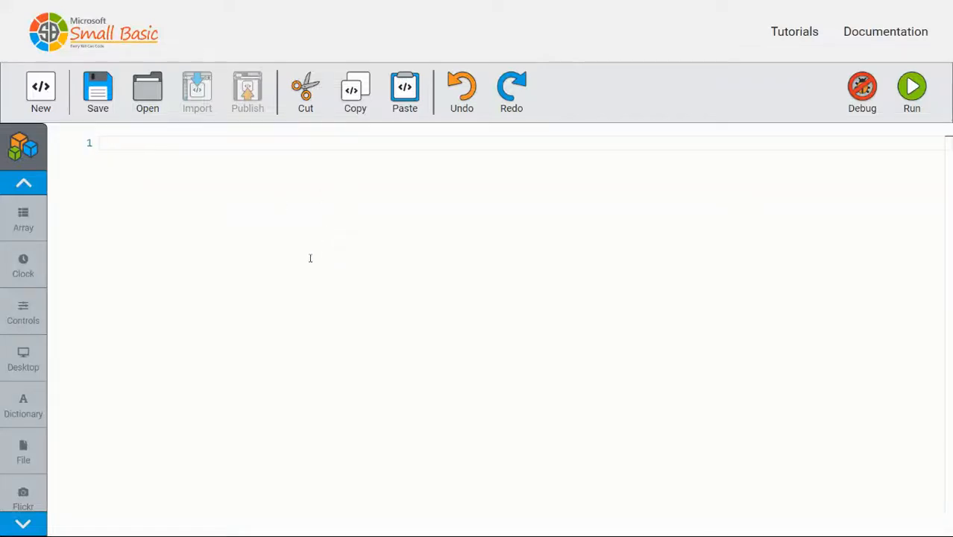
{"action": "mouse_move", "coordinate": [295, 267]}
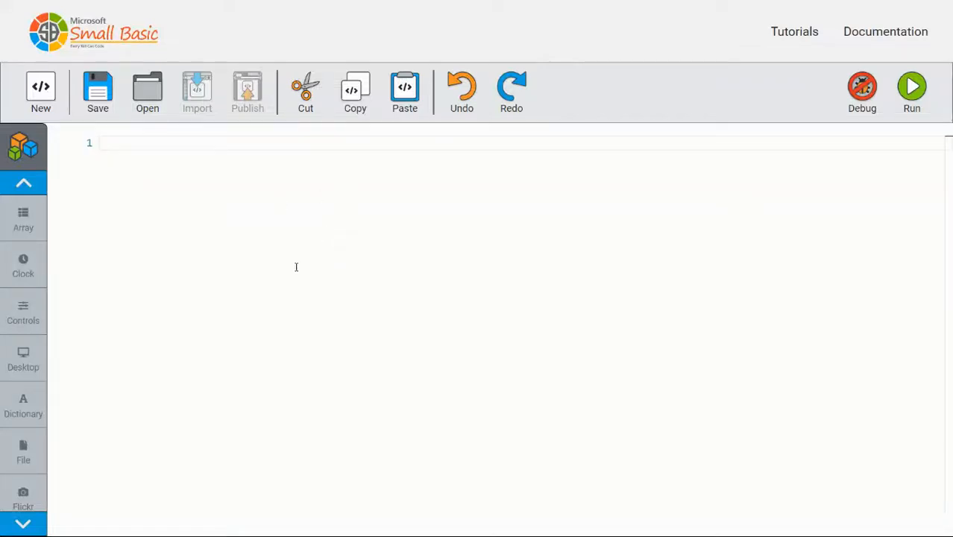